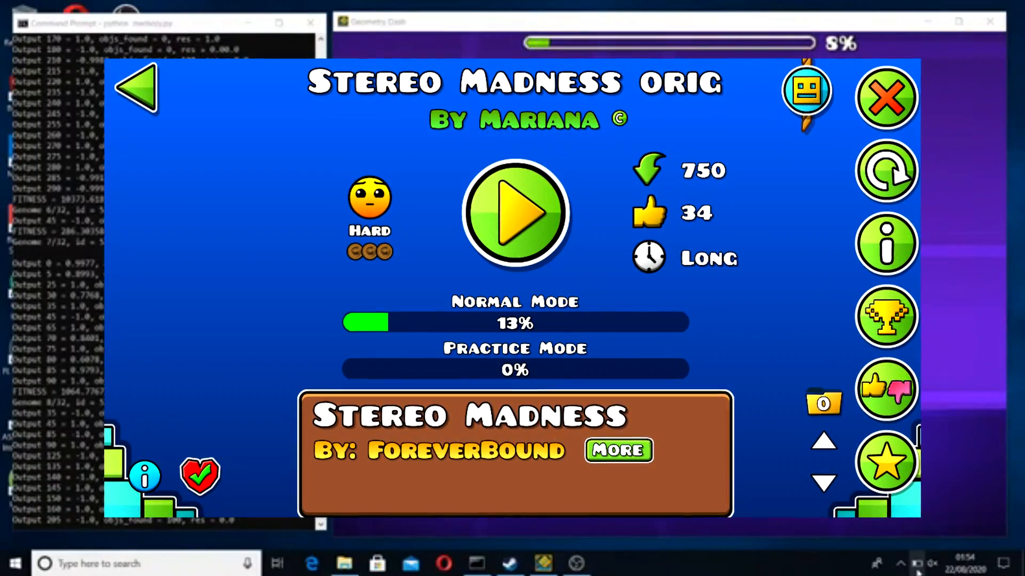
Leave the Stereo Madness level page and enter the editor on a level with a row of blocks.
click(515, 213)
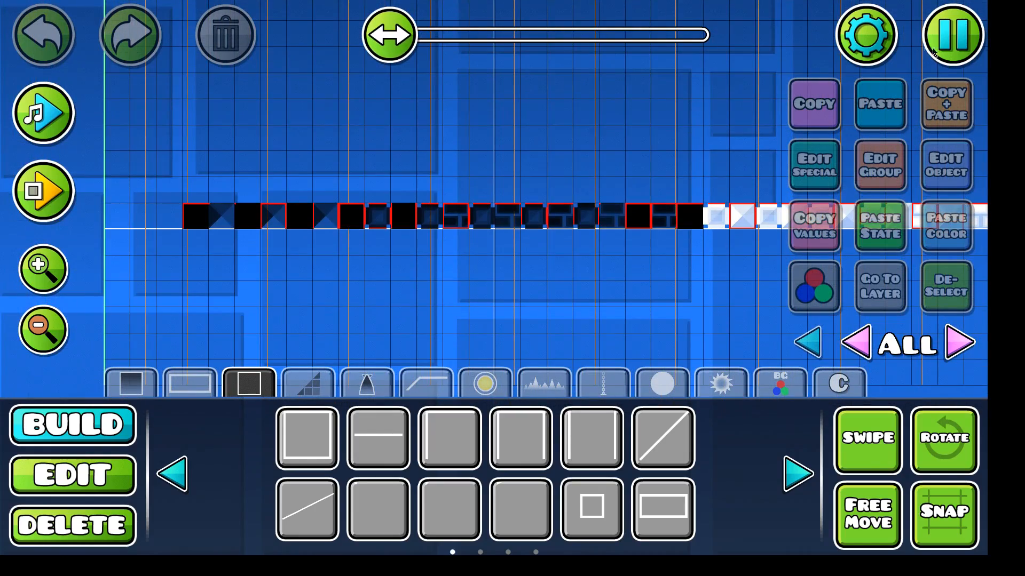
Scroll right through the editor to look over the level's spikes and blocks.
click(43, 191)
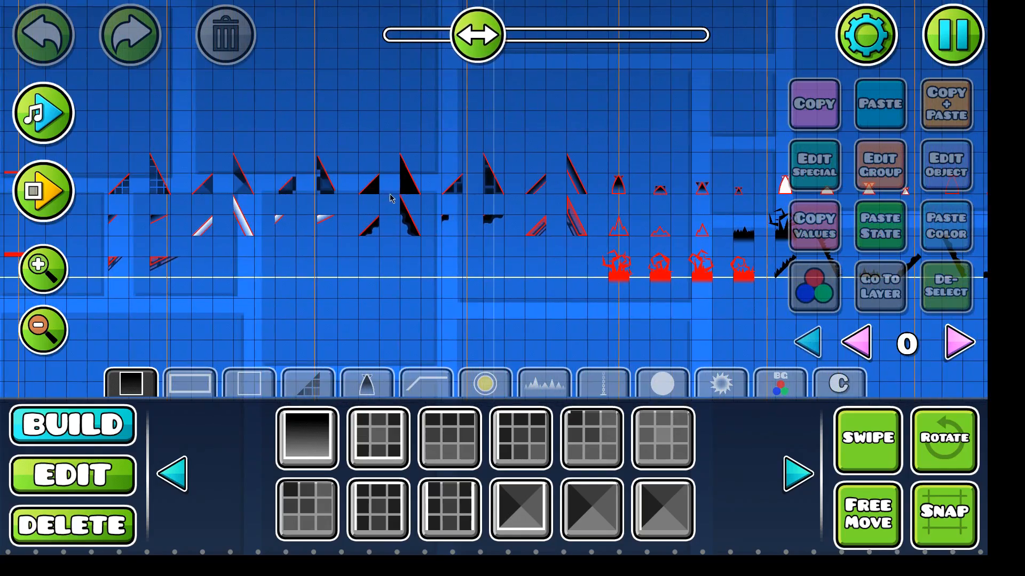
scroll(right, 3)
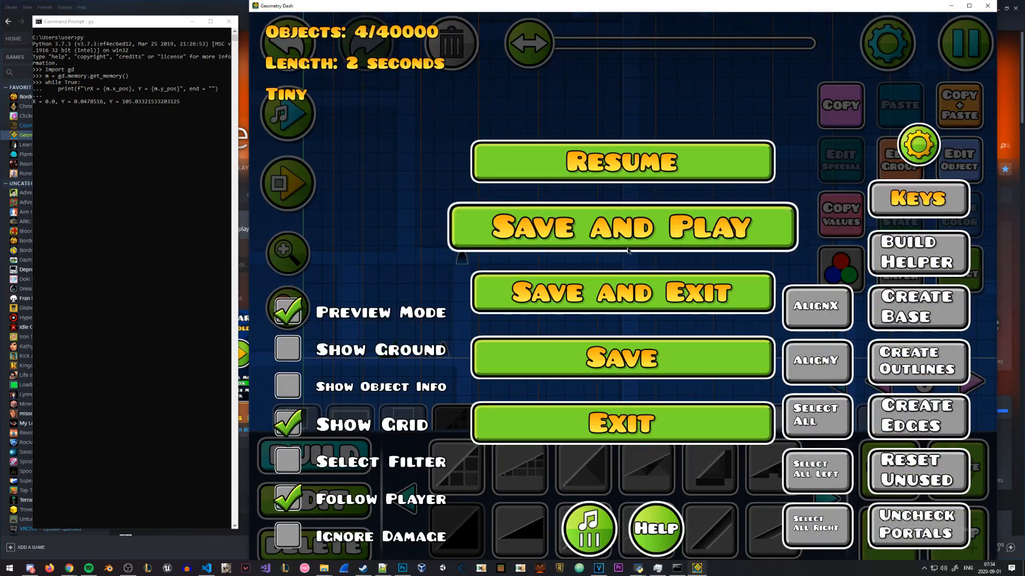
Save and Play from the editor pause menu, then resume the paused test run.
click(620, 227)
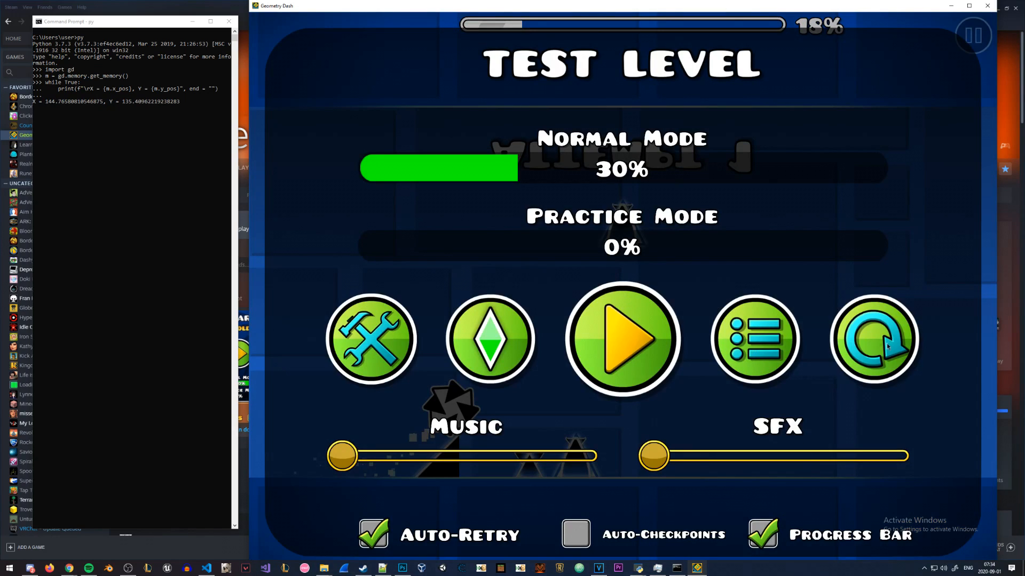
click(621, 338)
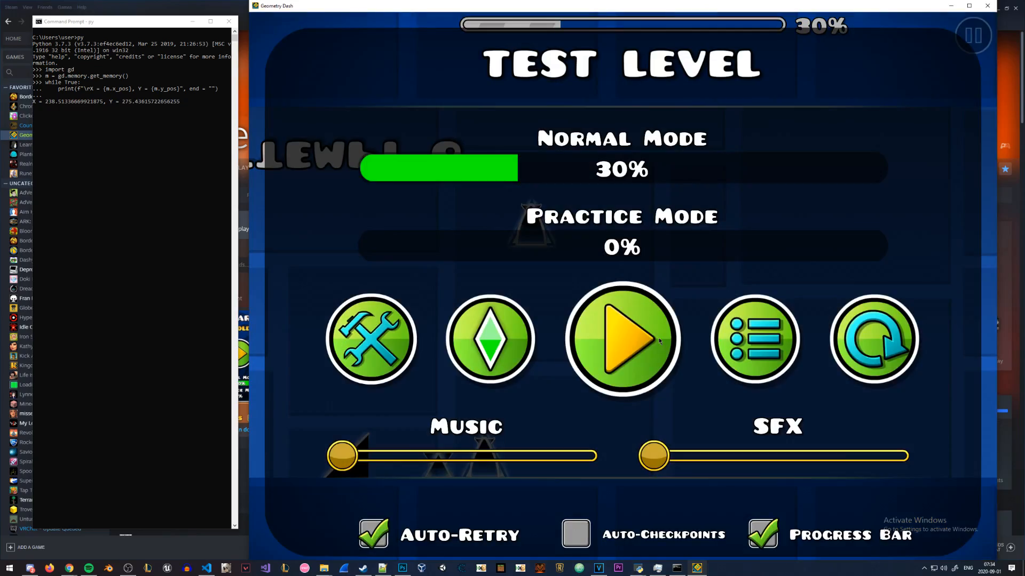
click(622, 339)
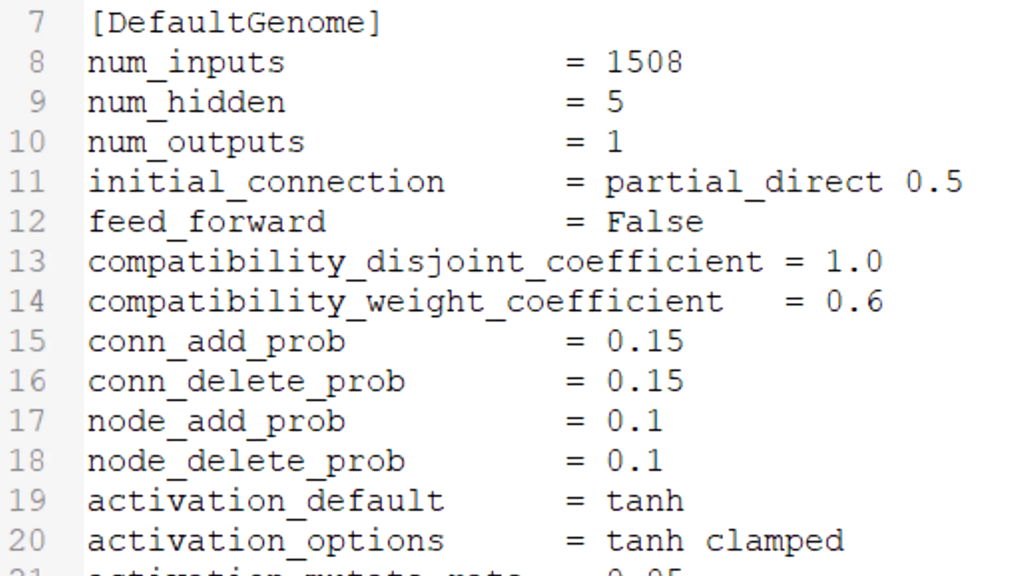
Scroll down the NEAT config to the species threshold 3.0, max stagnation 5 and elitism 5 sections.
scroll(down, 3)
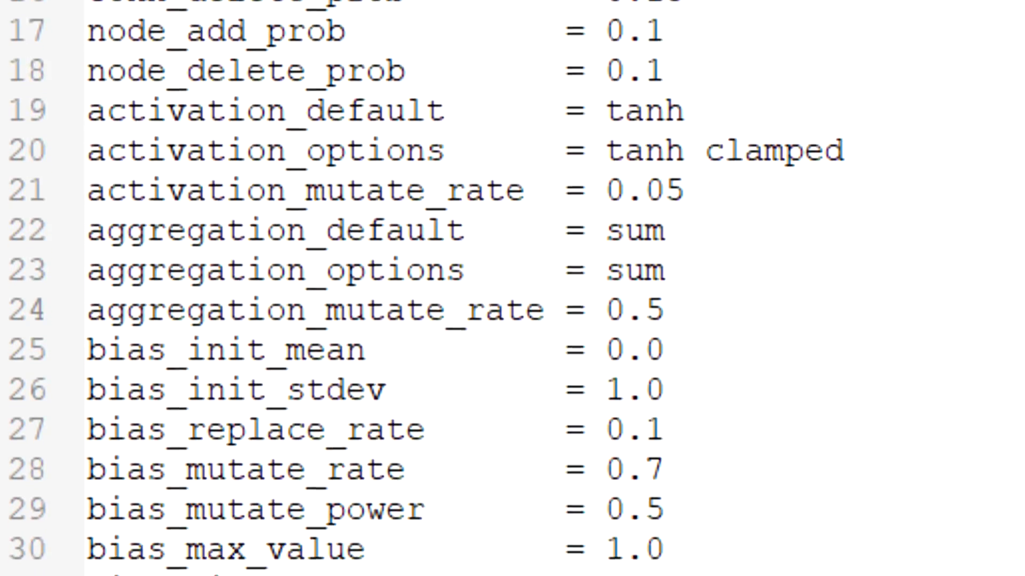
scroll(down, 3)
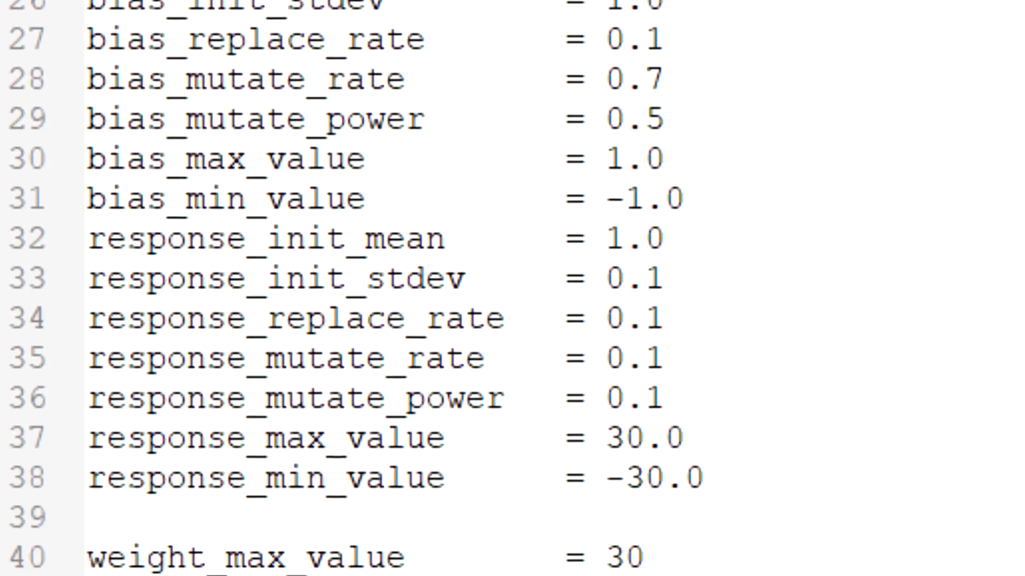
scroll(down, 3)
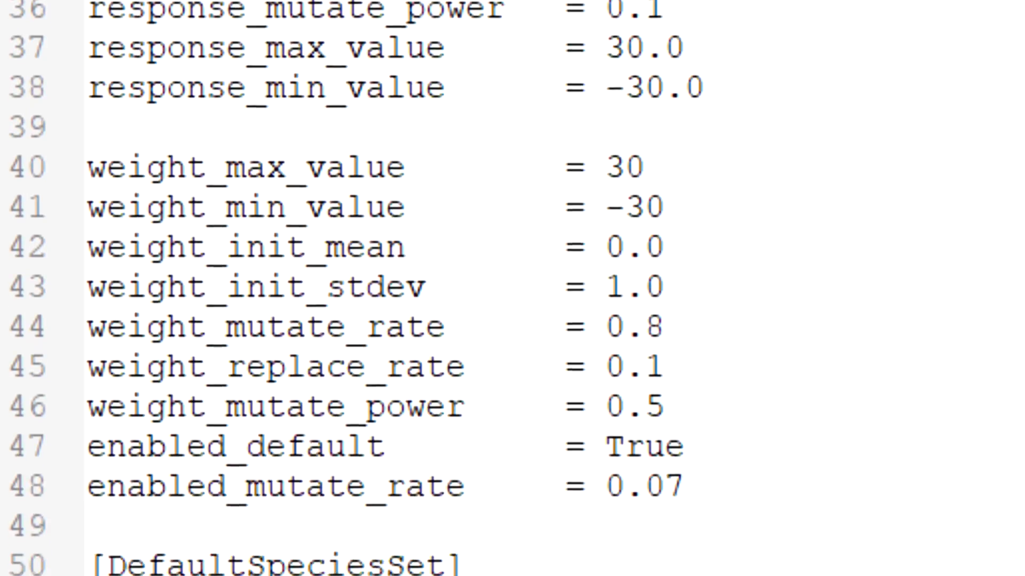
scroll(down, 3)
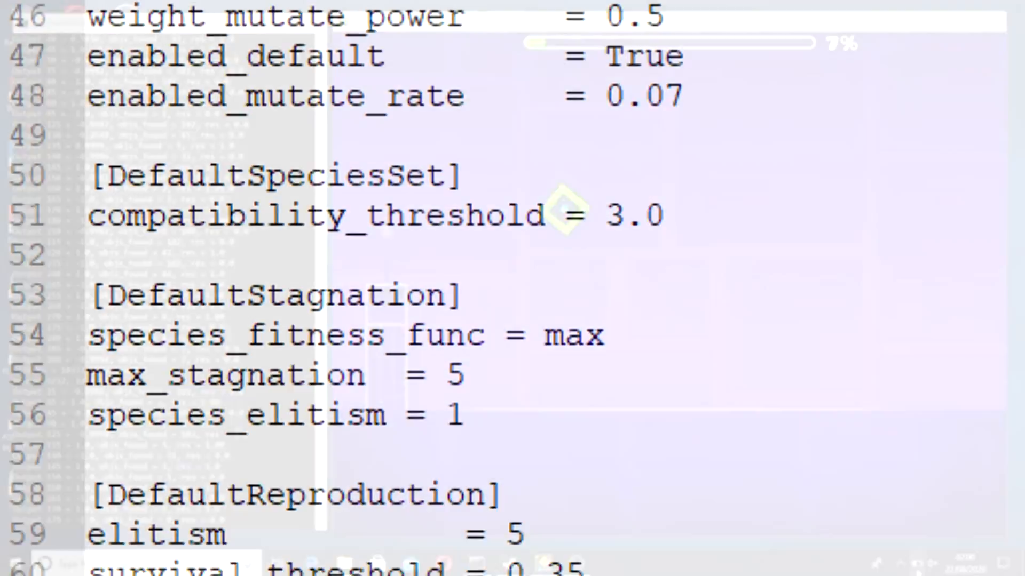